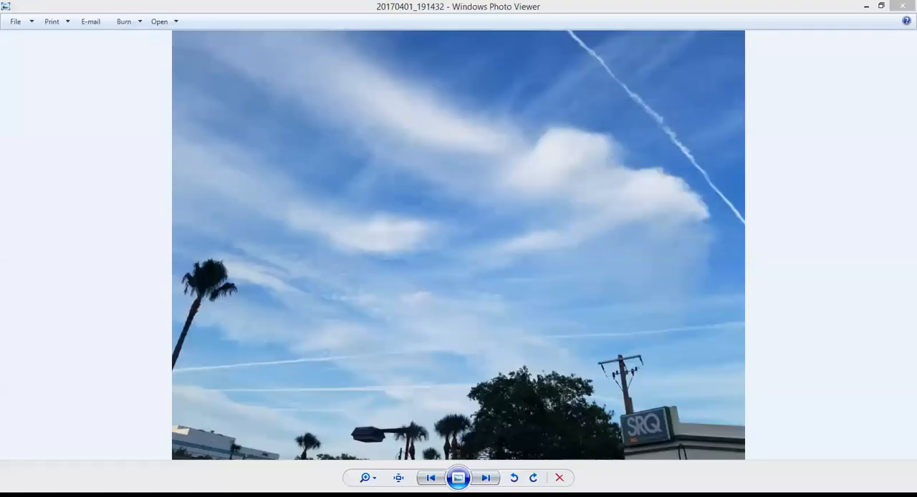
pyautogui.moveTo(530, 6)
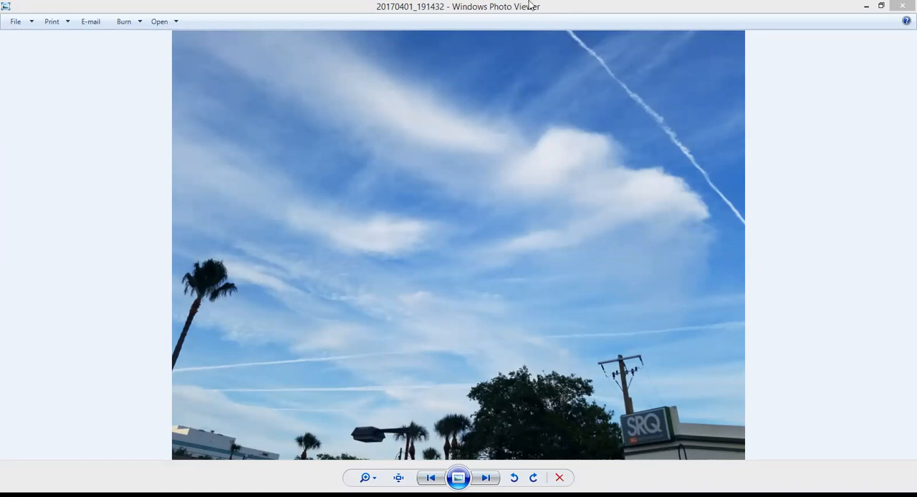
pyautogui.moveTo(170, 481)
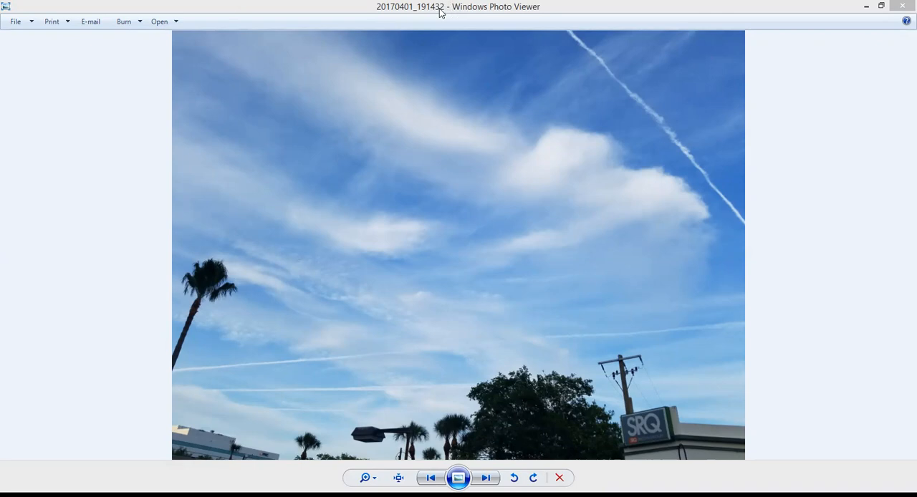
pyautogui.moveTo(501, 18)
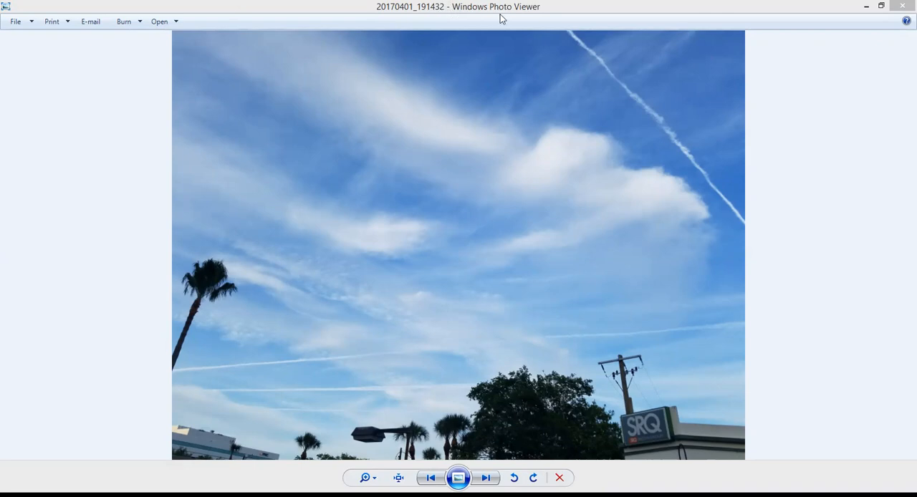
pyautogui.moveTo(889, 212)
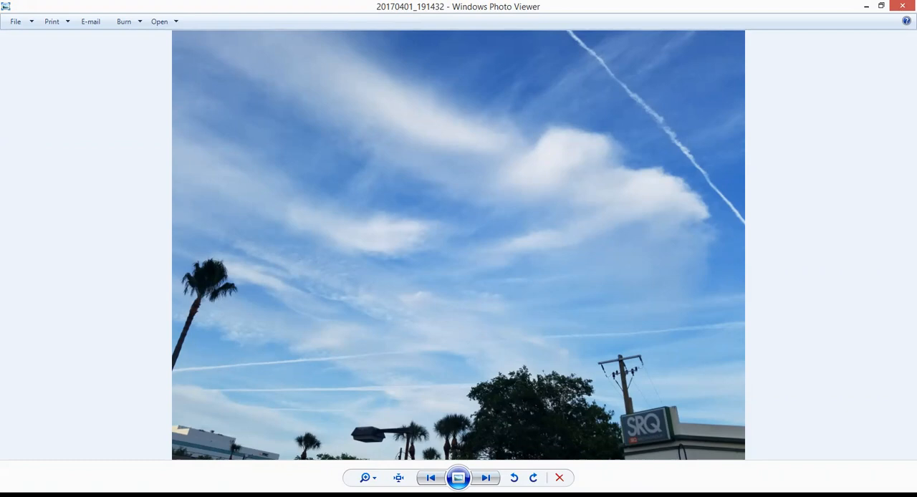
pyautogui.moveTo(392, 52)
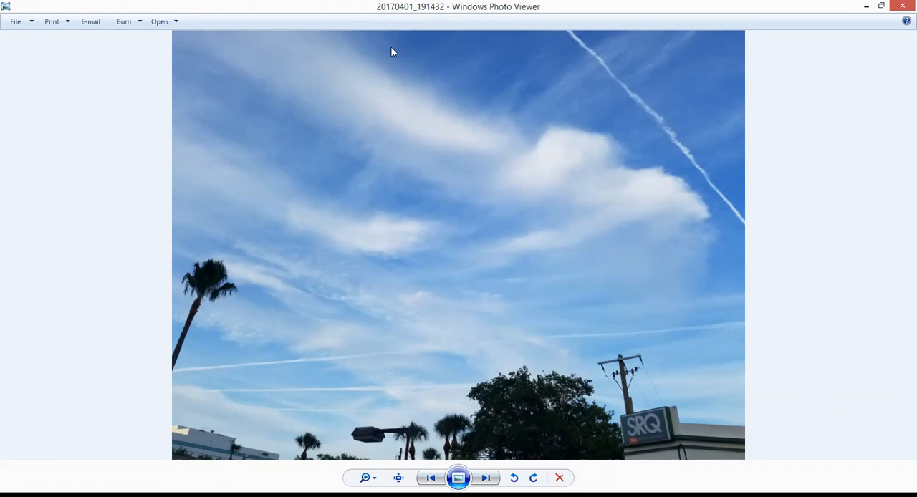
pyautogui.moveTo(461, 195)
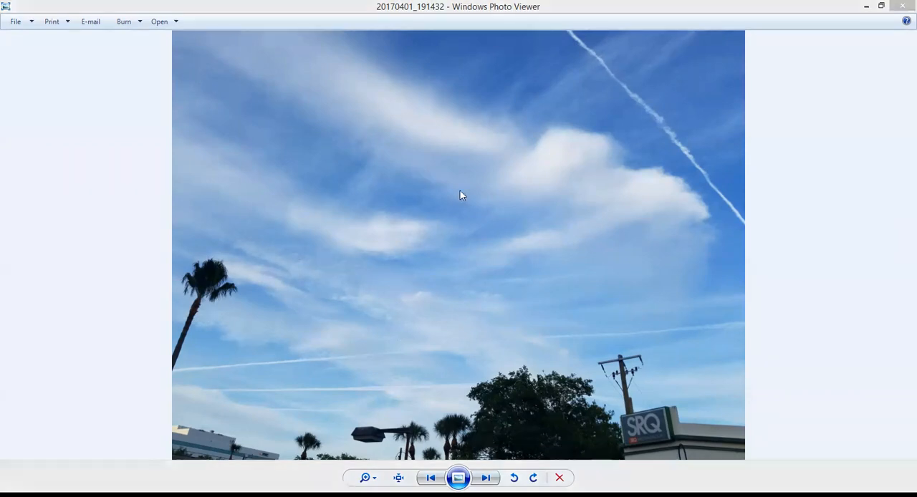
pyautogui.moveTo(504, 230)
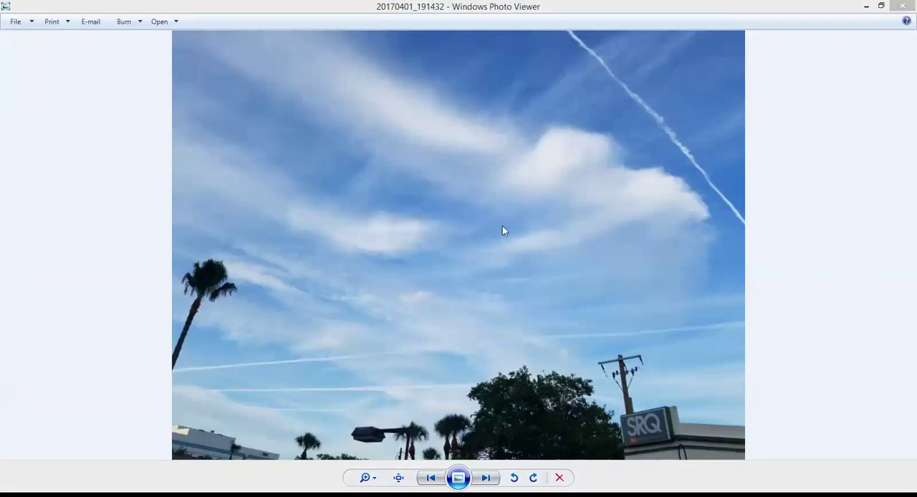
pyautogui.moveTo(641, 395)
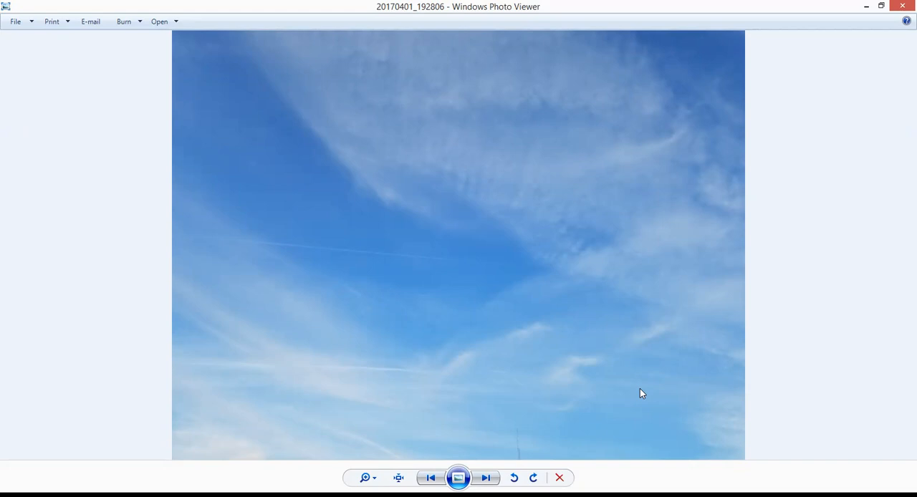
pyautogui.moveTo(458, 96)
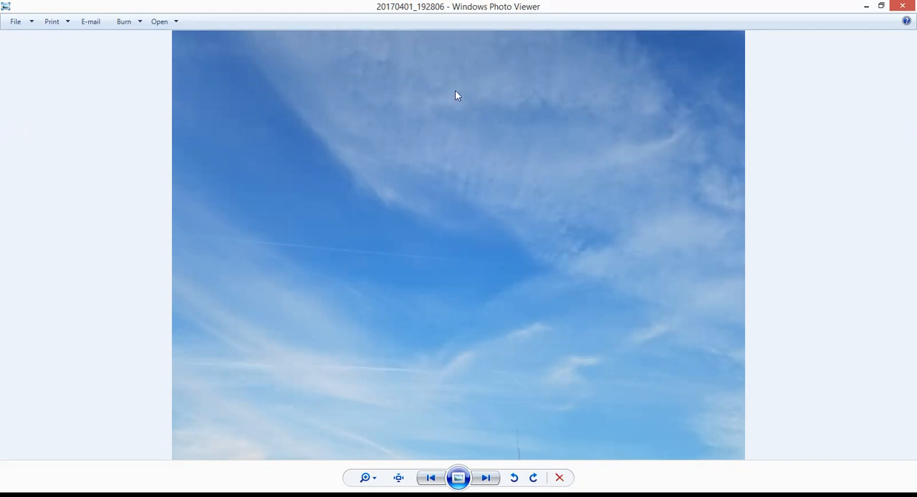
pyautogui.moveTo(308, 397)
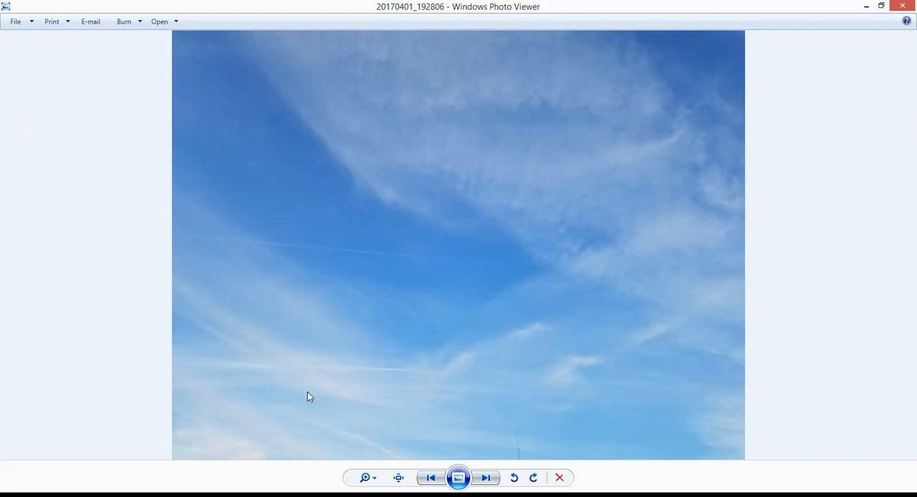
pyautogui.moveTo(500, 271)
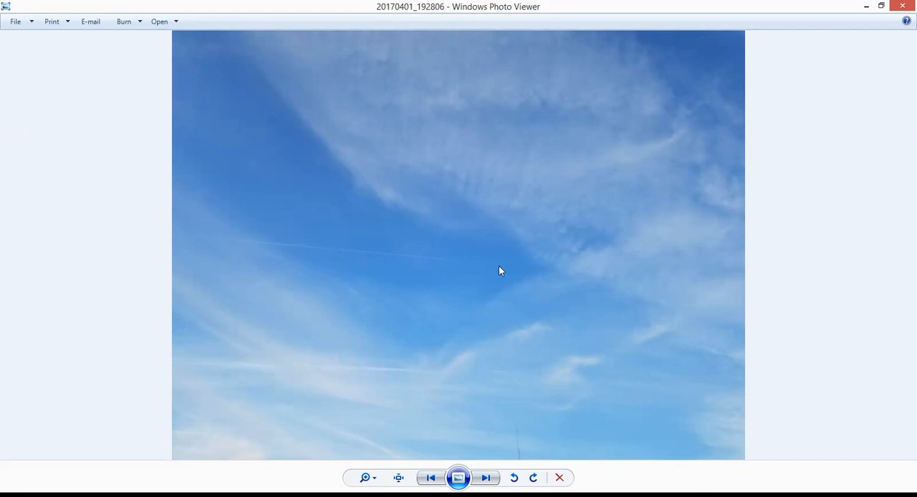
pyautogui.moveTo(514, 289)
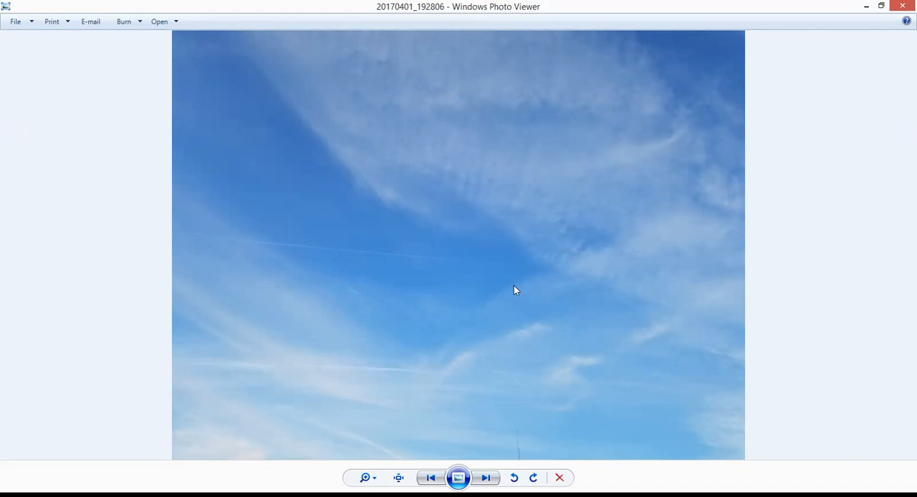
pyautogui.moveTo(326, 250)
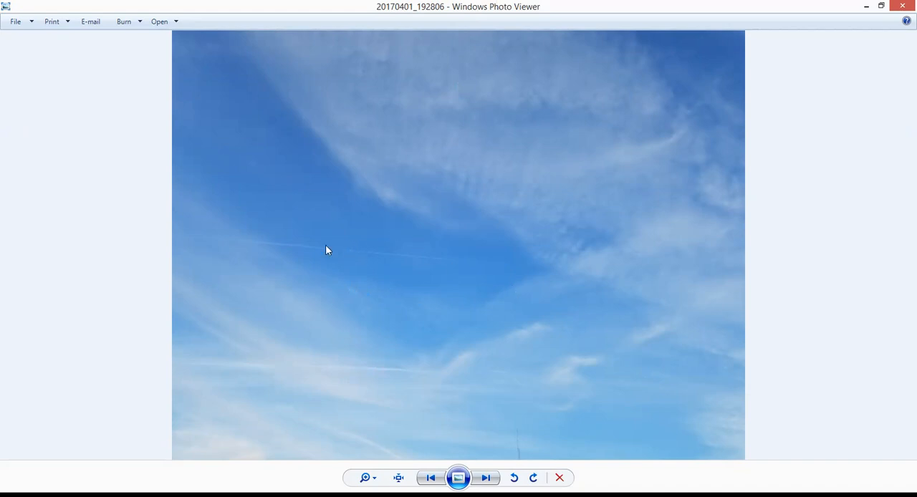
pyautogui.moveTo(501, 271)
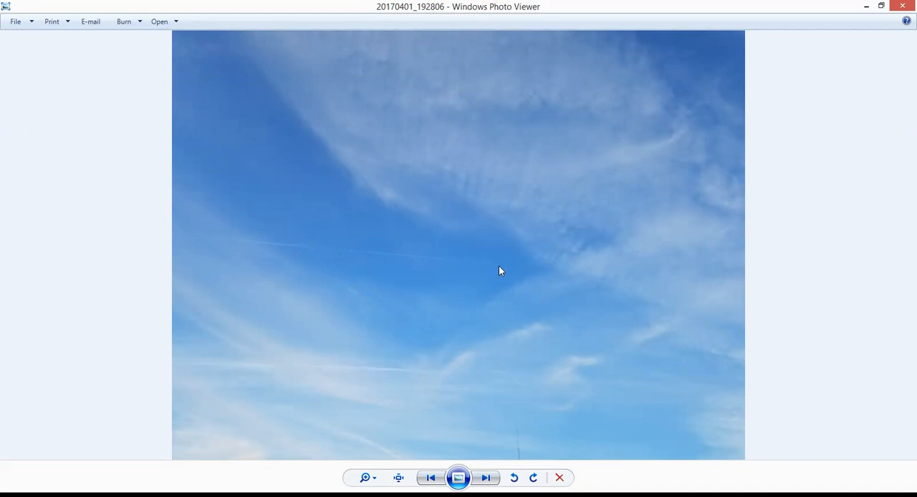
pyautogui.moveTo(513, 376)
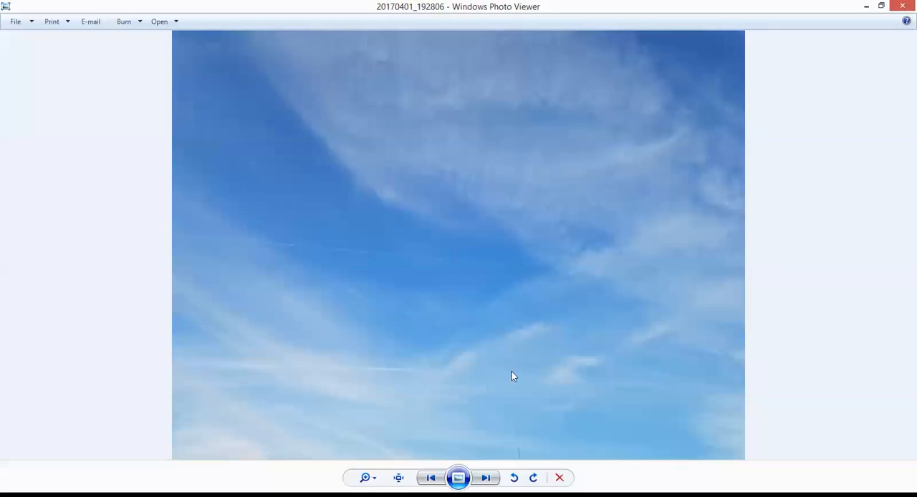
pyautogui.moveTo(313, 5)
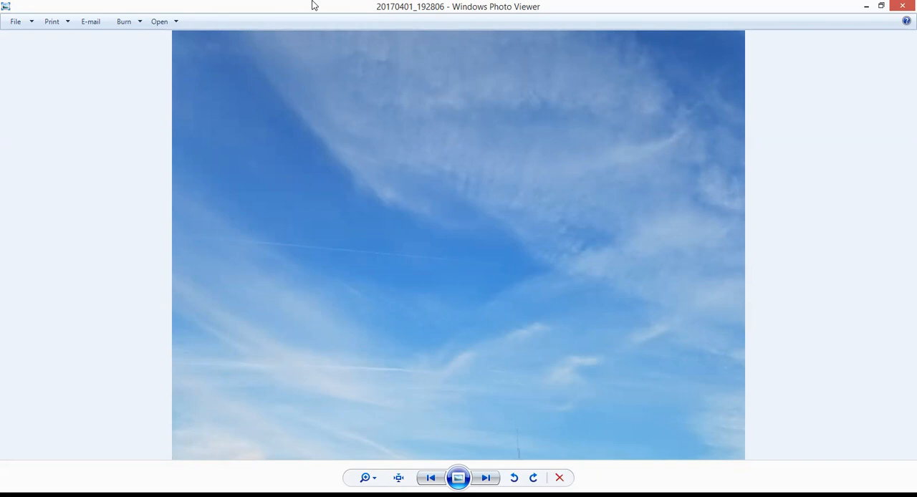
pyautogui.moveTo(651, 392)
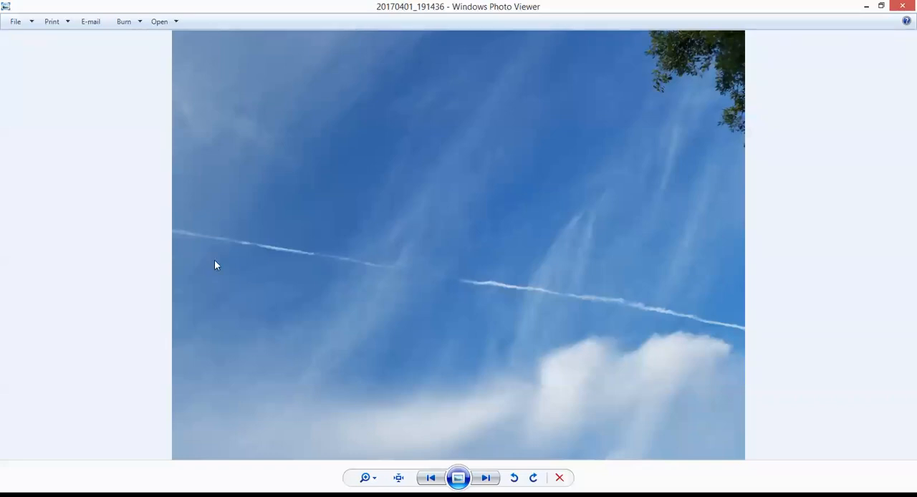
pyautogui.moveTo(739, 337)
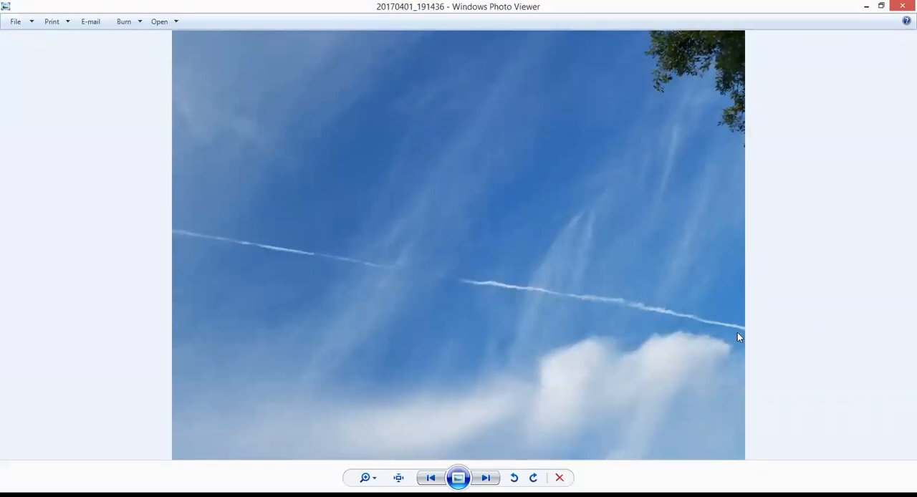
pyautogui.moveTo(378, 102)
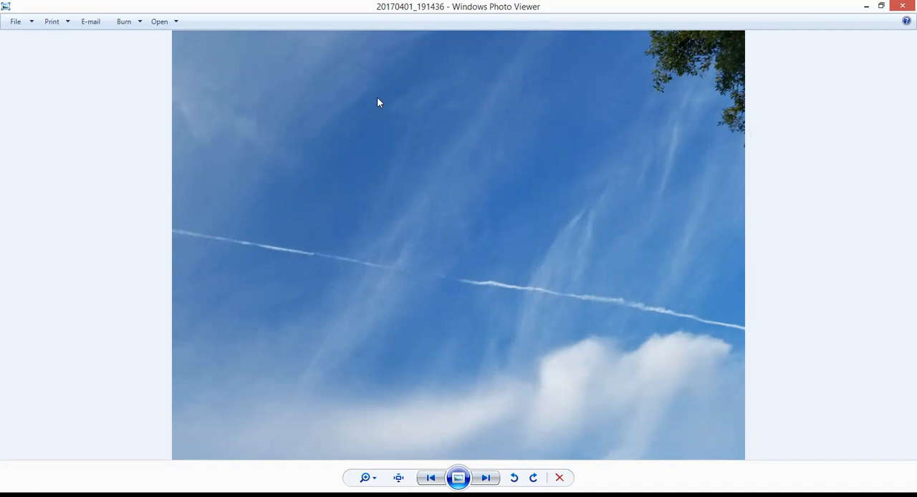
pyautogui.moveTo(385, 13)
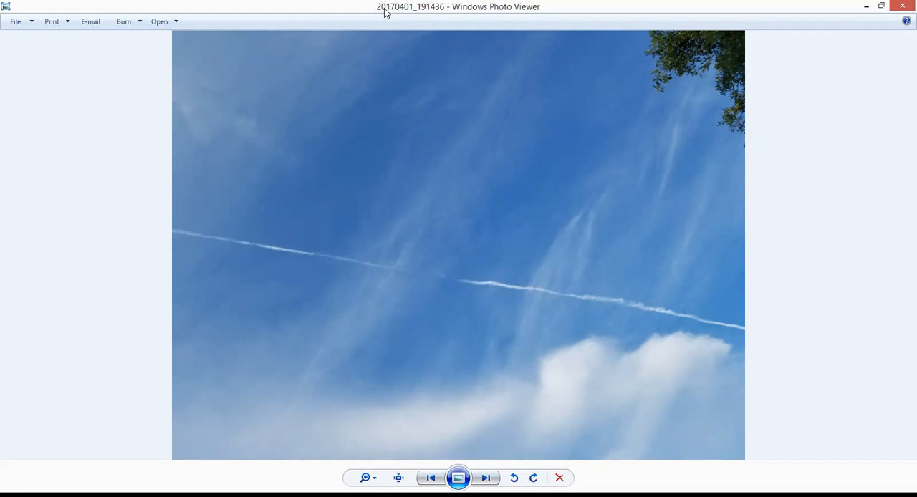
pyautogui.moveTo(272, 373)
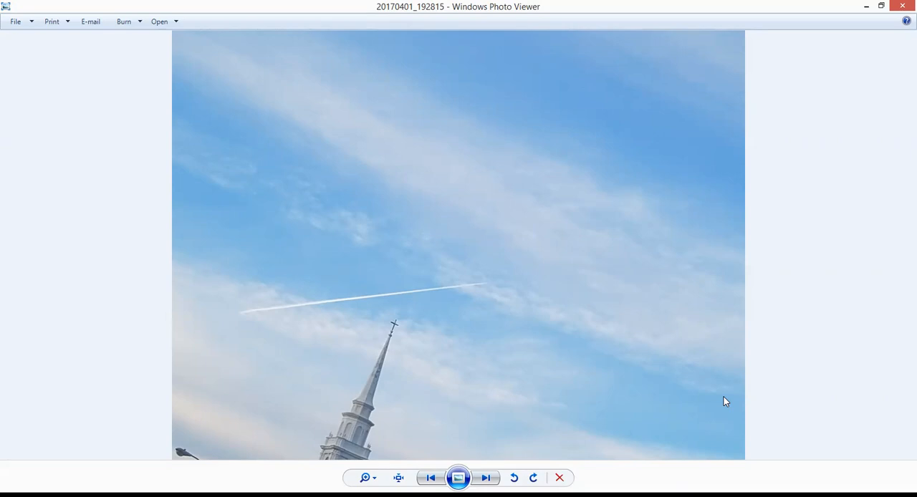
pyautogui.moveTo(382, 6)
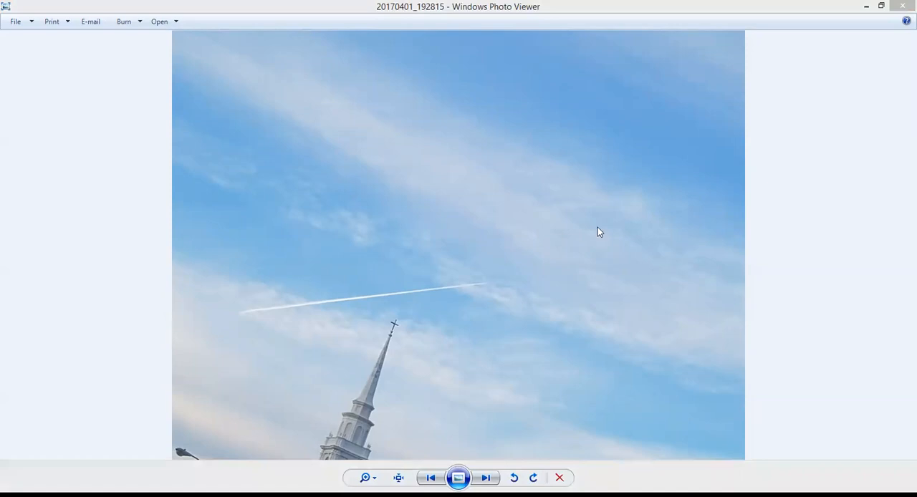
pyautogui.moveTo(587, 210)
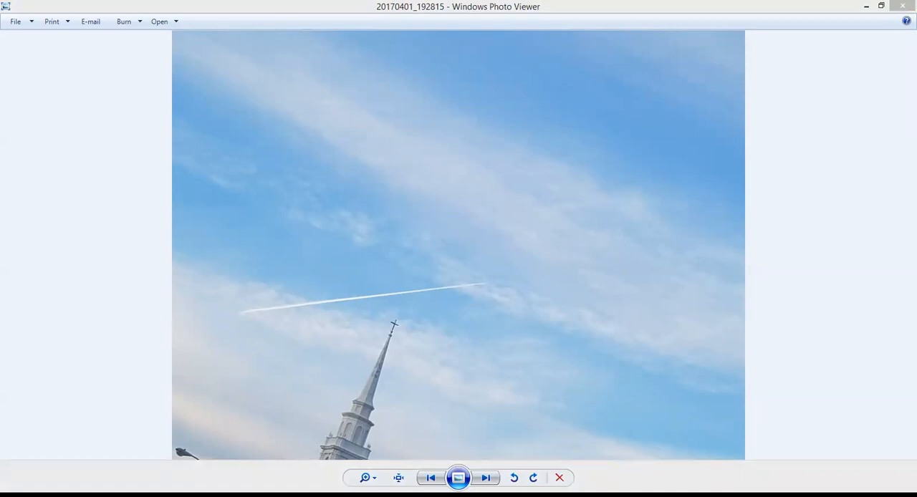
pyautogui.moveTo(623, 47)
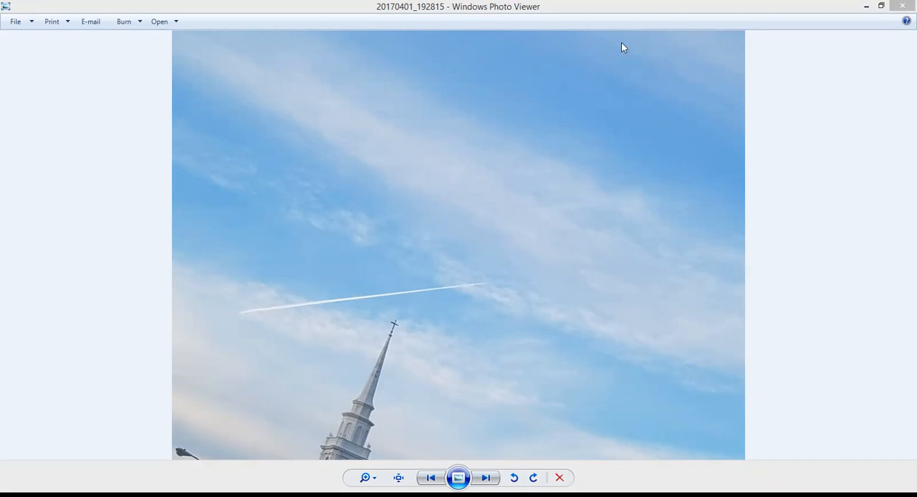
pyautogui.moveTo(718, 364)
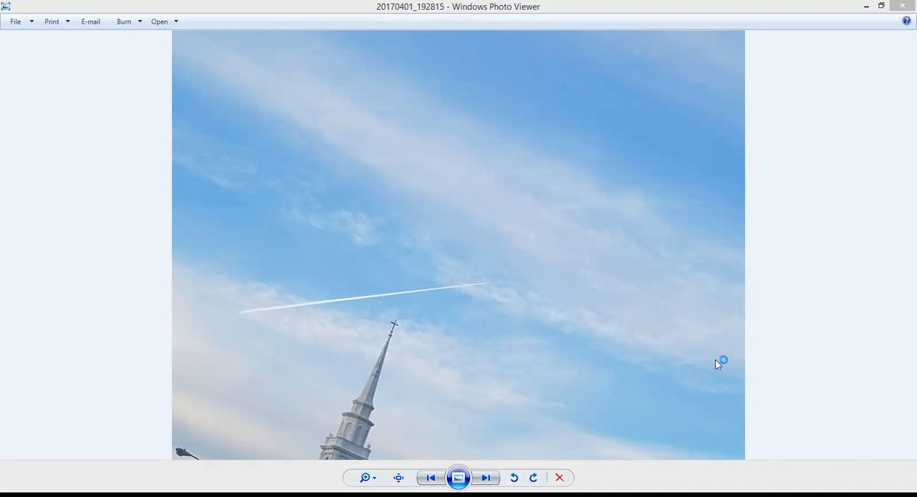
pyautogui.moveTo(294, 478)
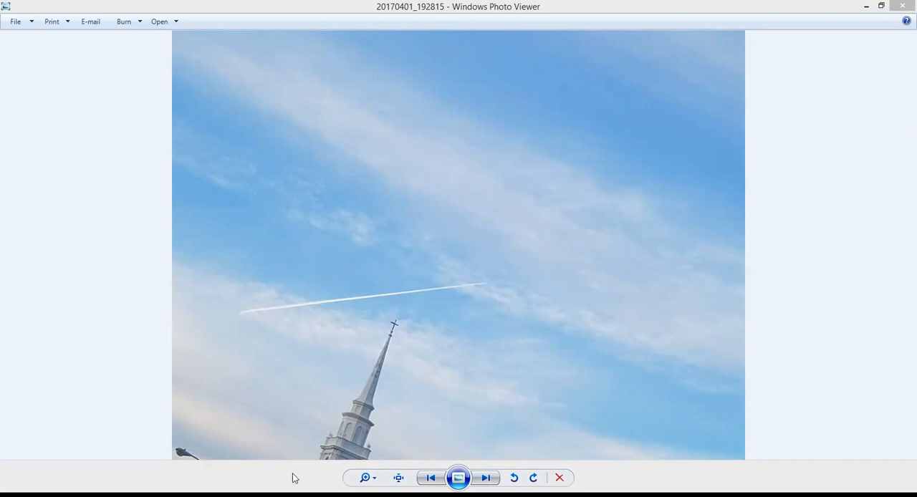
pyautogui.moveTo(223, 481)
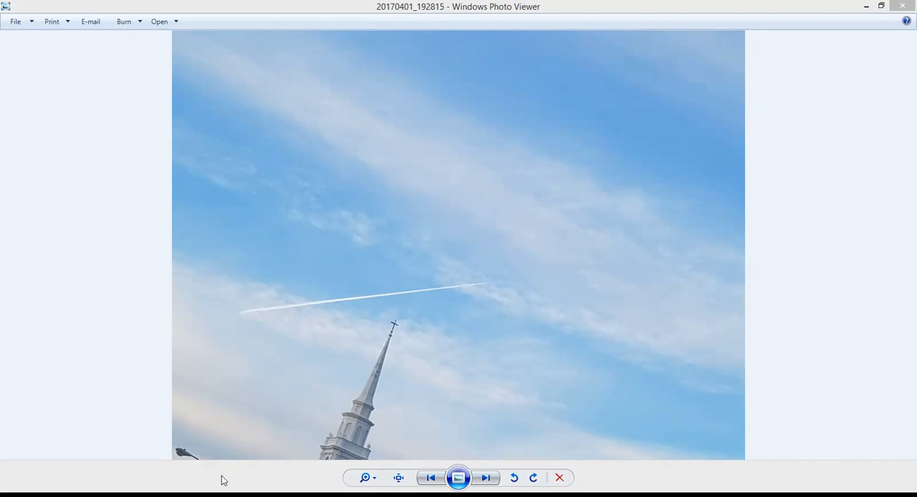
pyautogui.moveTo(225, 476)
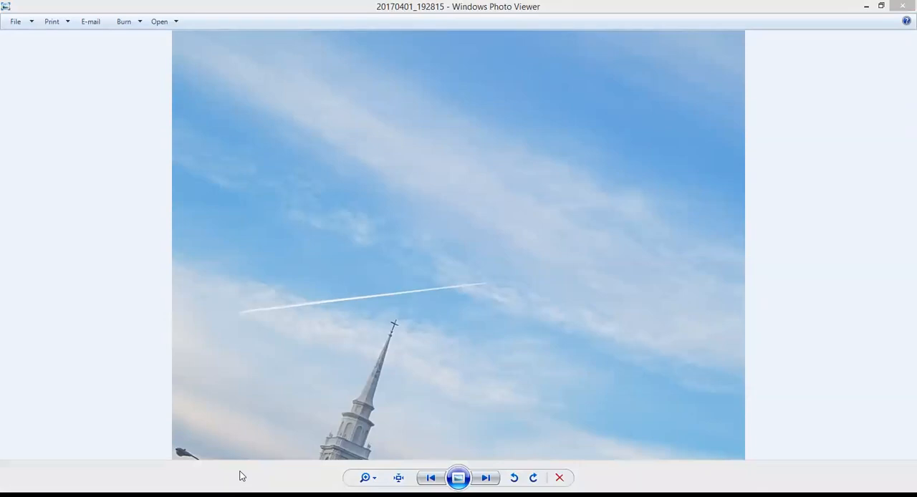
pyautogui.moveTo(258, 475)
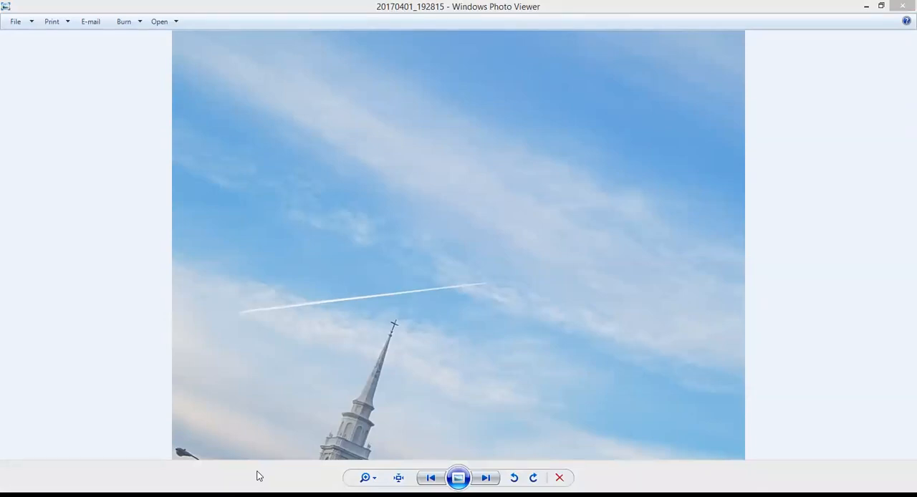
pyautogui.moveTo(620, 6)
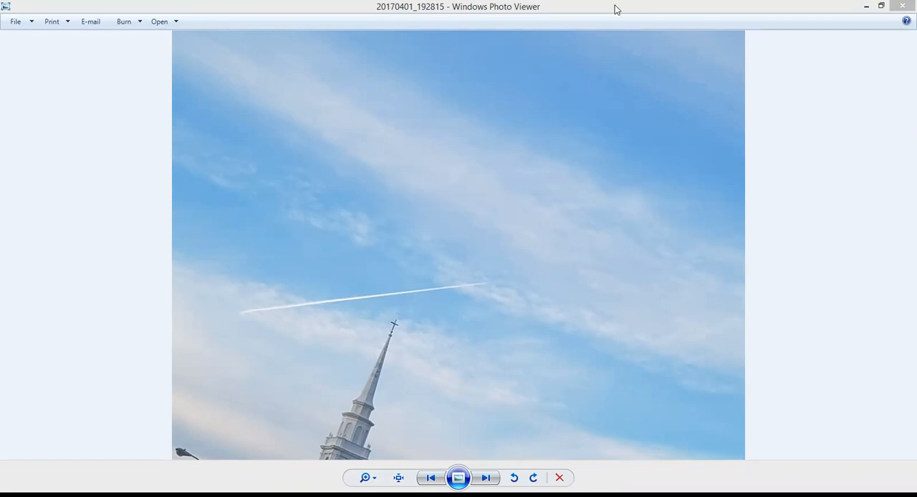
pyautogui.moveTo(110, 382)
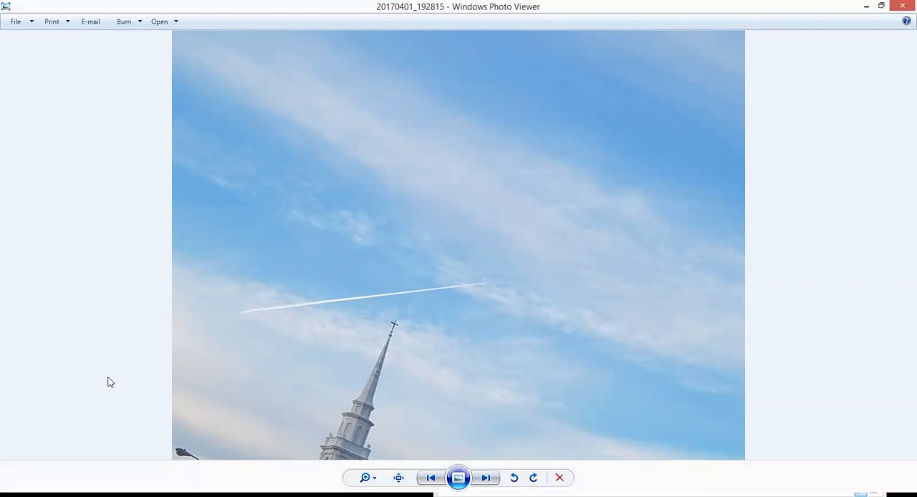
pyautogui.moveTo(435, 6)
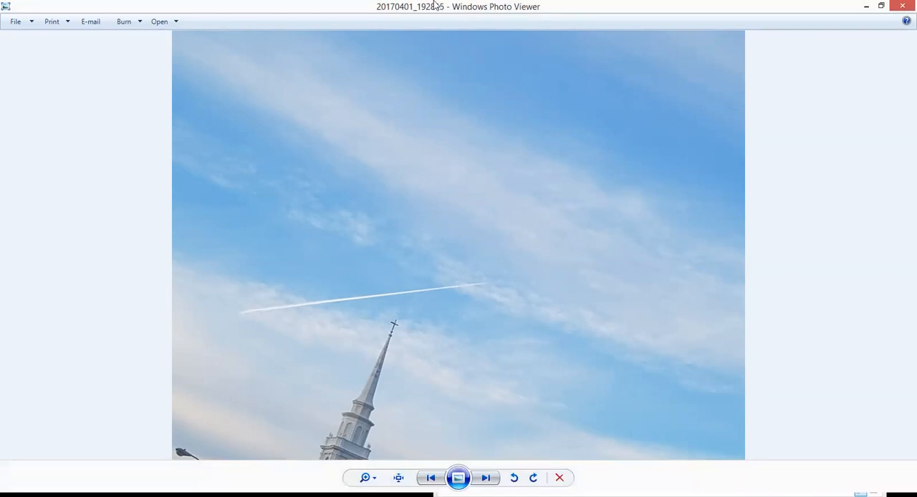
pyautogui.moveTo(392, 8)
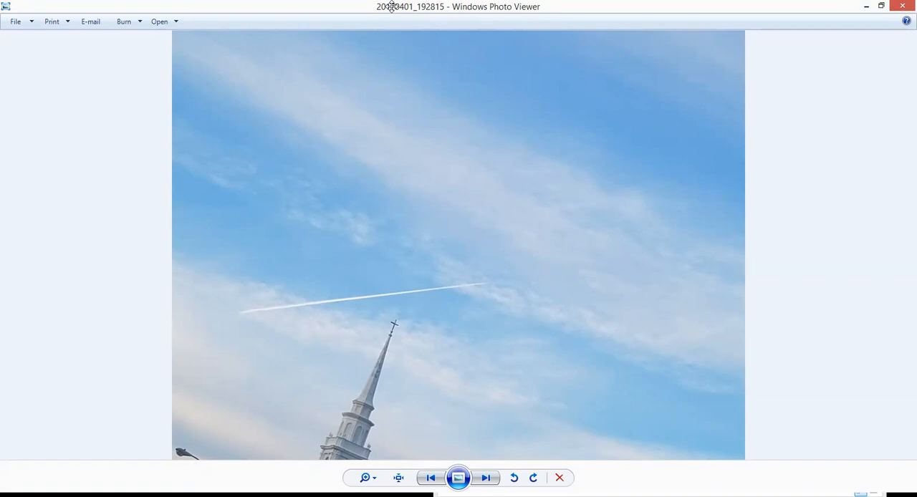
pyautogui.moveTo(421, 40)
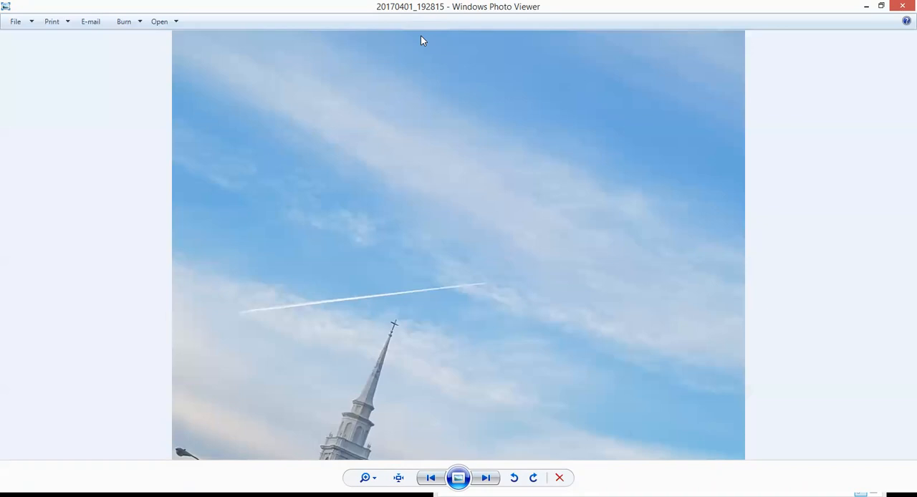
pyautogui.moveTo(272, 379)
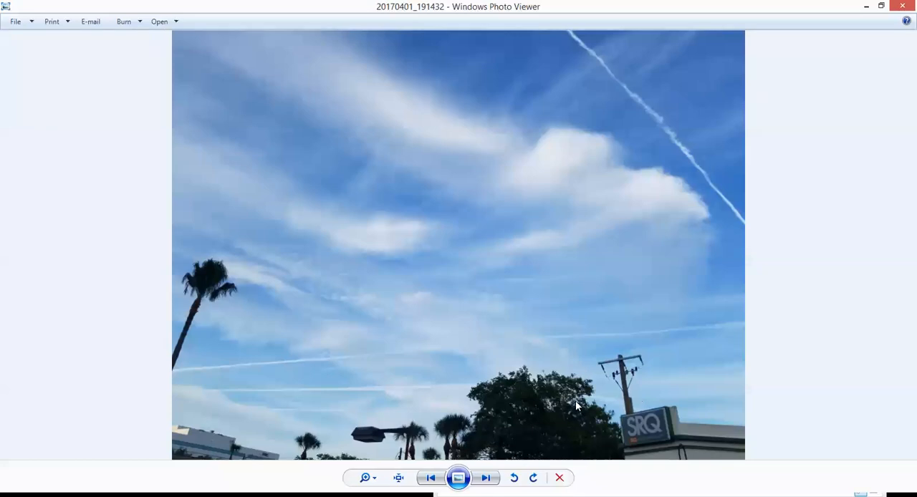
pyautogui.moveTo(731, 403)
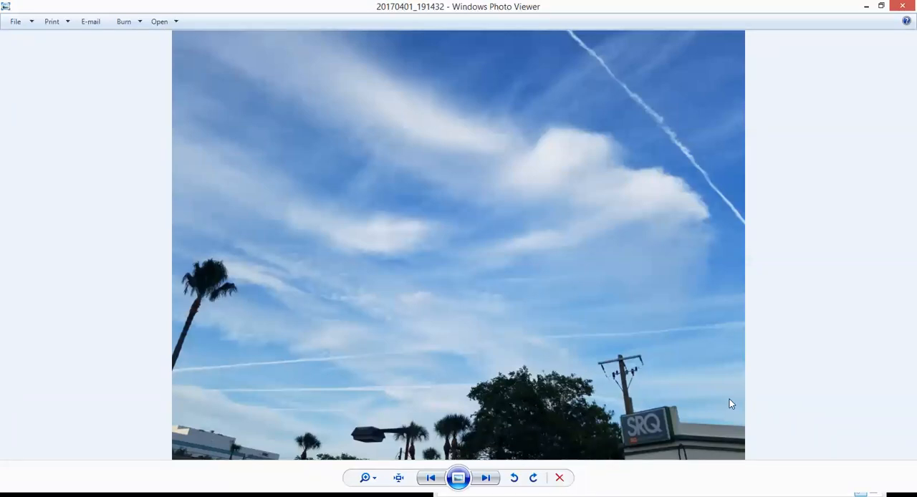
pyautogui.moveTo(438, 6)
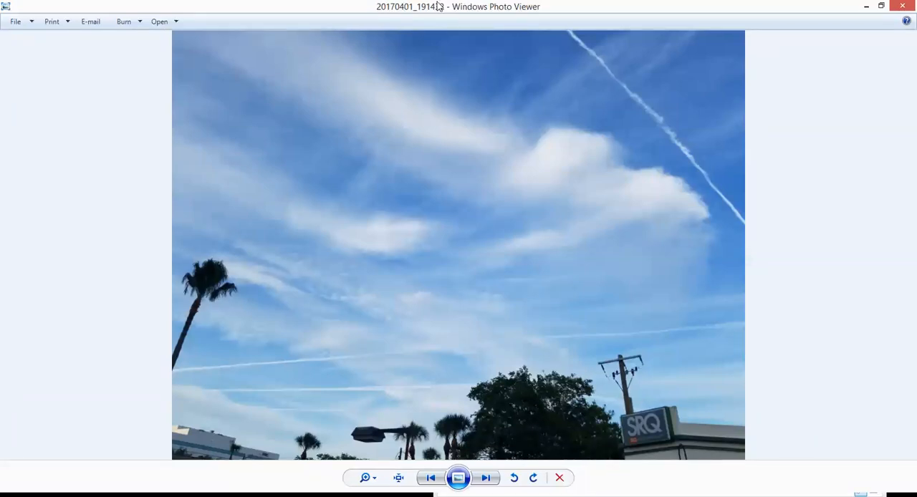